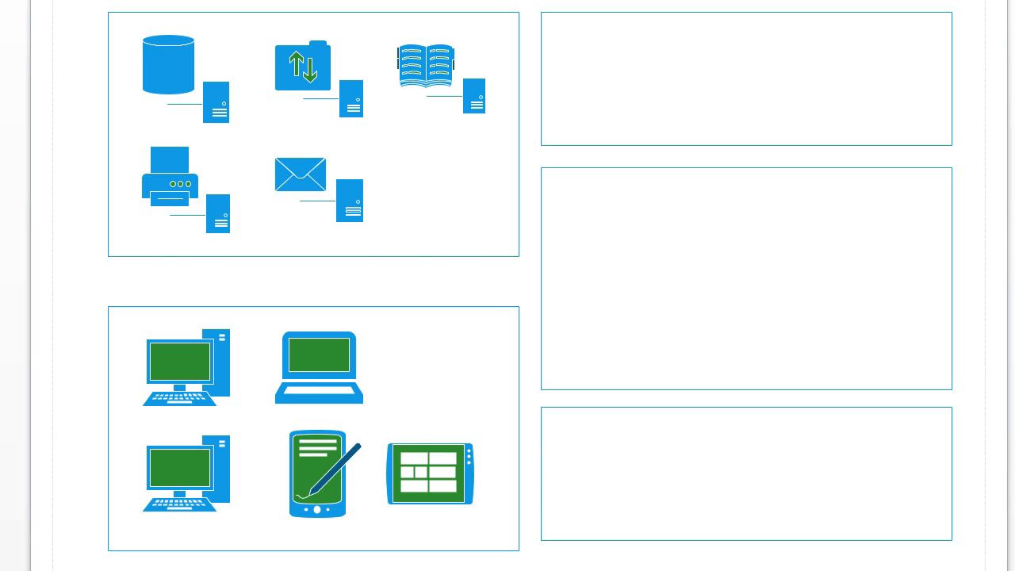
mouse_move(605, 42)
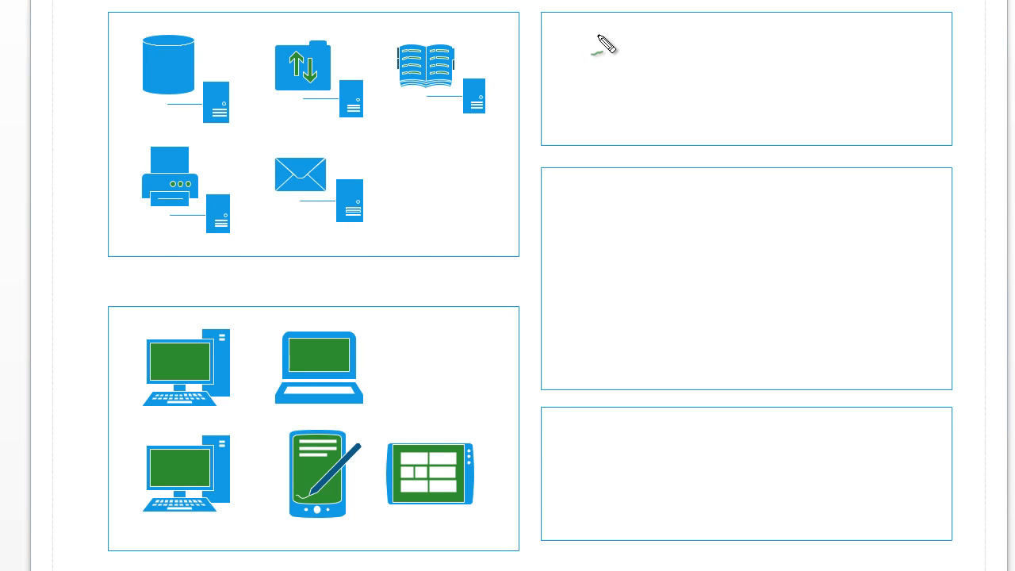
Handwrite SCCM and SCVMM in green ink, add an arrow at the client devices, and begin lettering below
drag(590, 60, 706, 55)
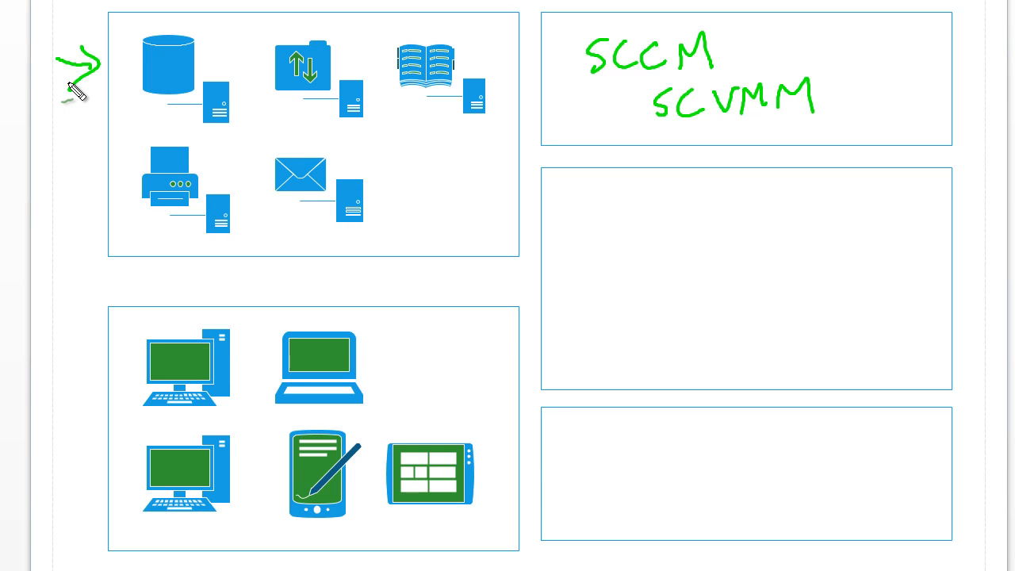
mouse_move(63, 436)
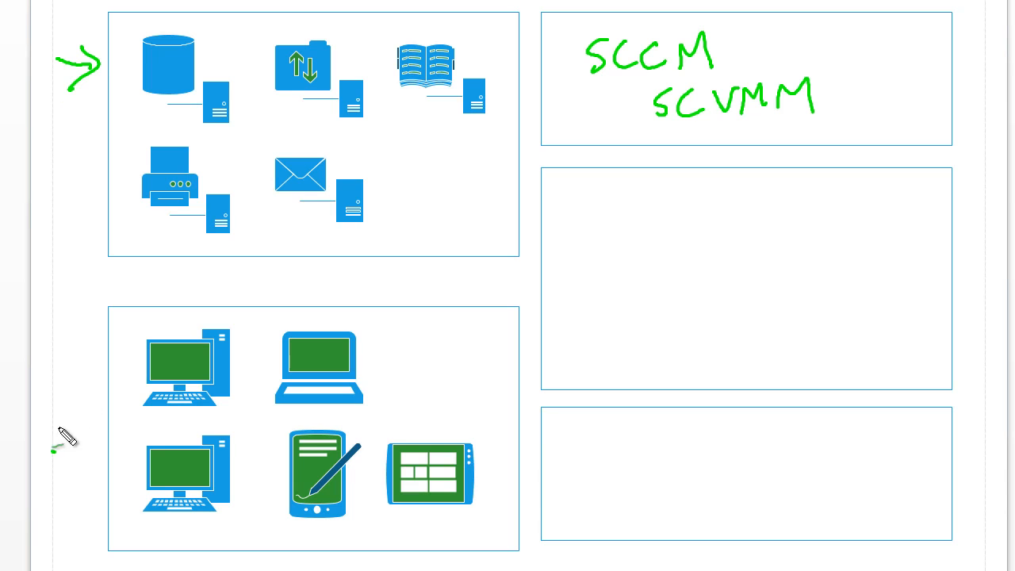
drag(54, 448, 86, 397)
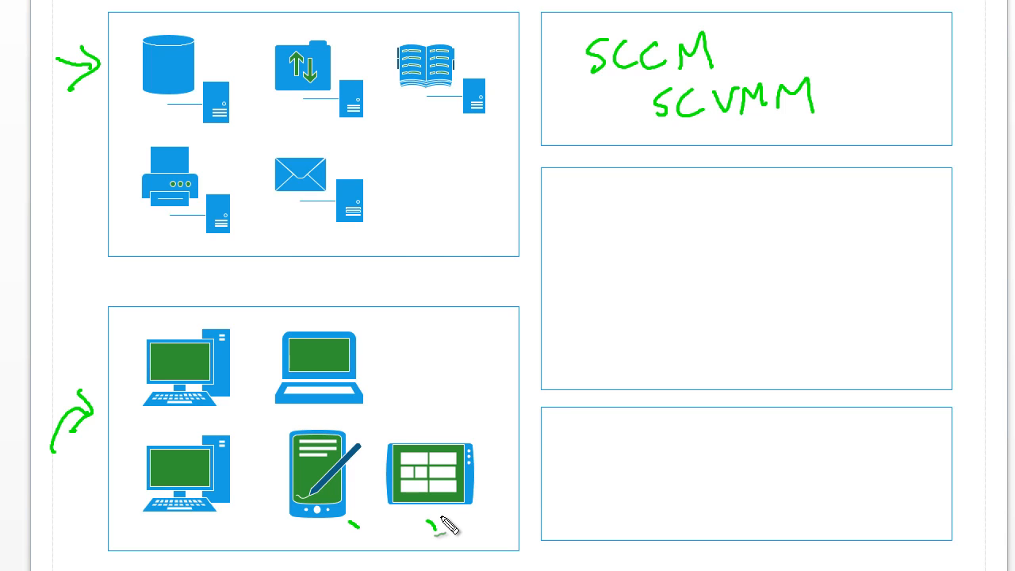
text(Fc)
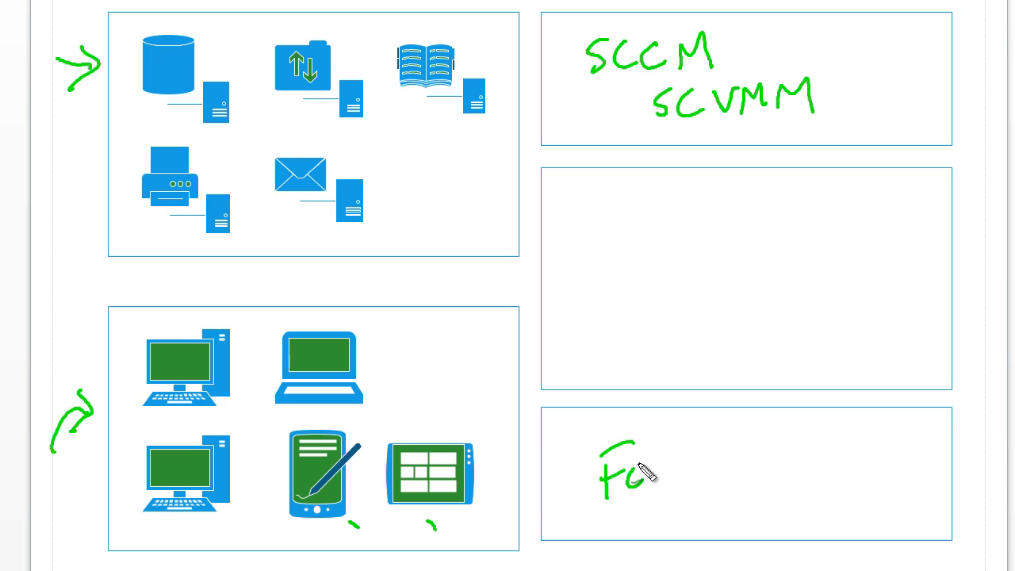
Handwrite Forefront in the bottom-right box and draw an arrow toward the SCCM box
text(Forefront)
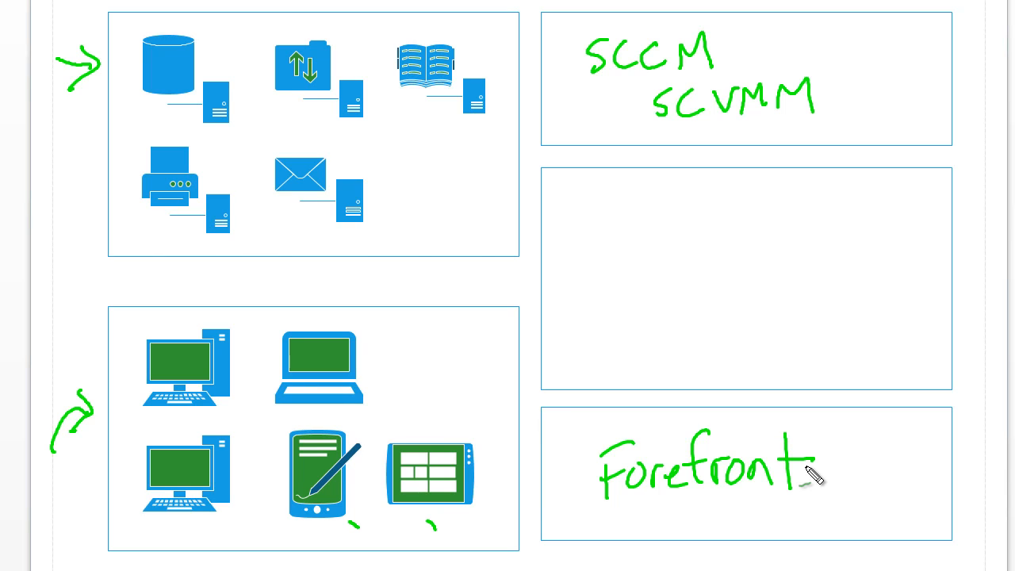
drag(219, 119, 253, 90)
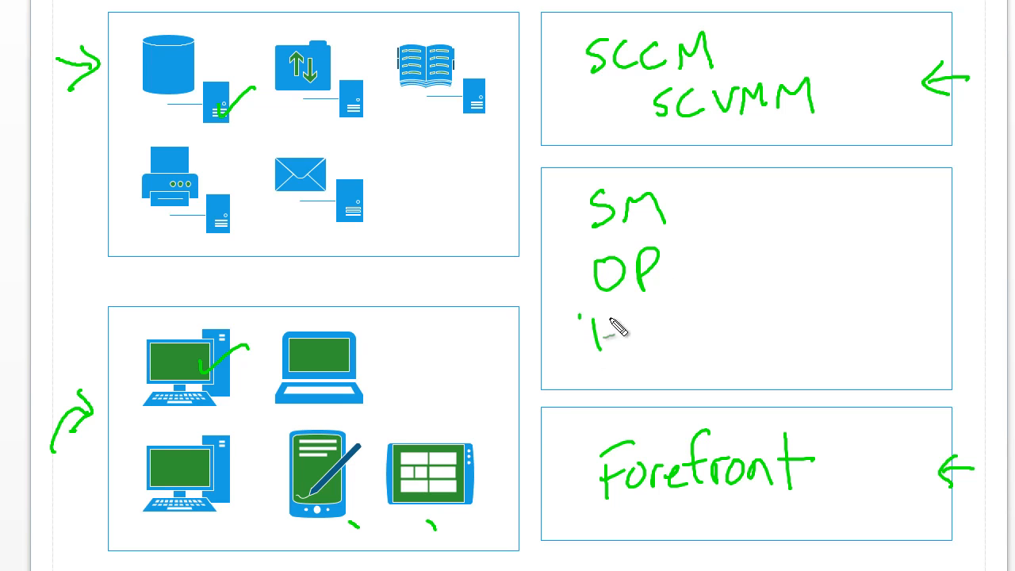
Write DPM as the third entry in the middle box
text(DPM)
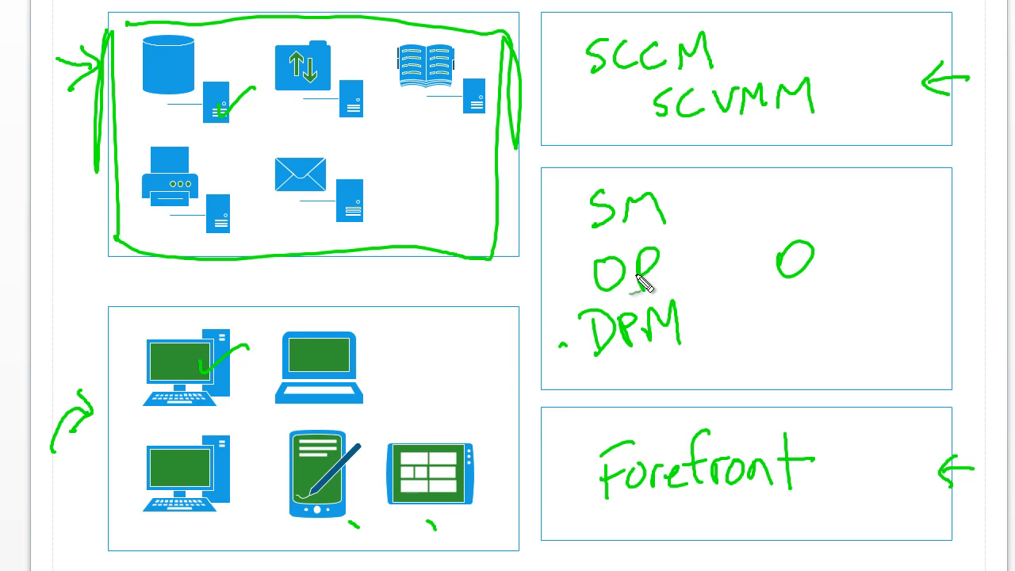
Draw curved strokes around the arrows beside the SCCM and Forefront boxes
drag(627, 278, 666, 262)
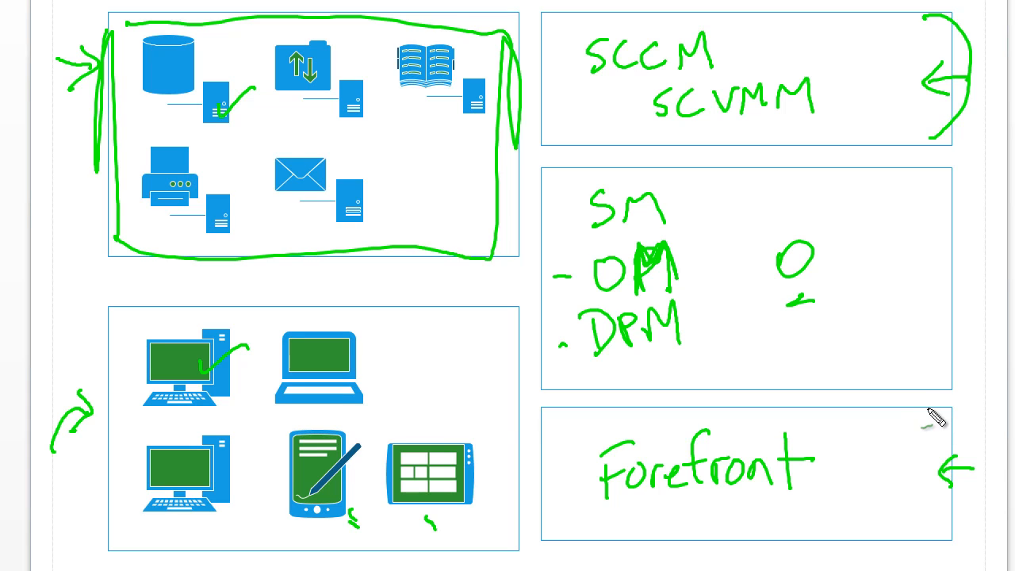
drag(939, 416, 908, 543)
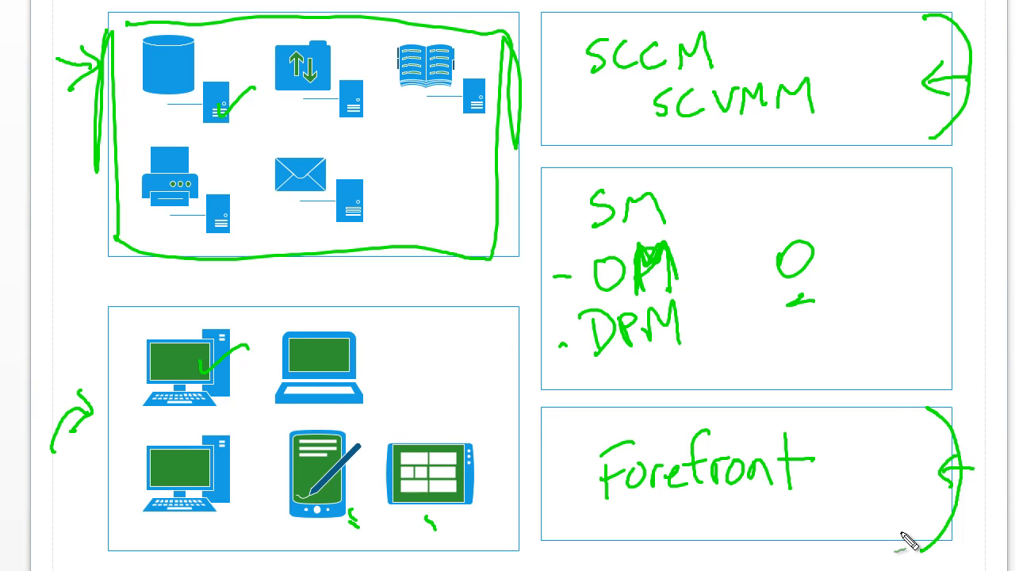
mouse_move(357, 520)
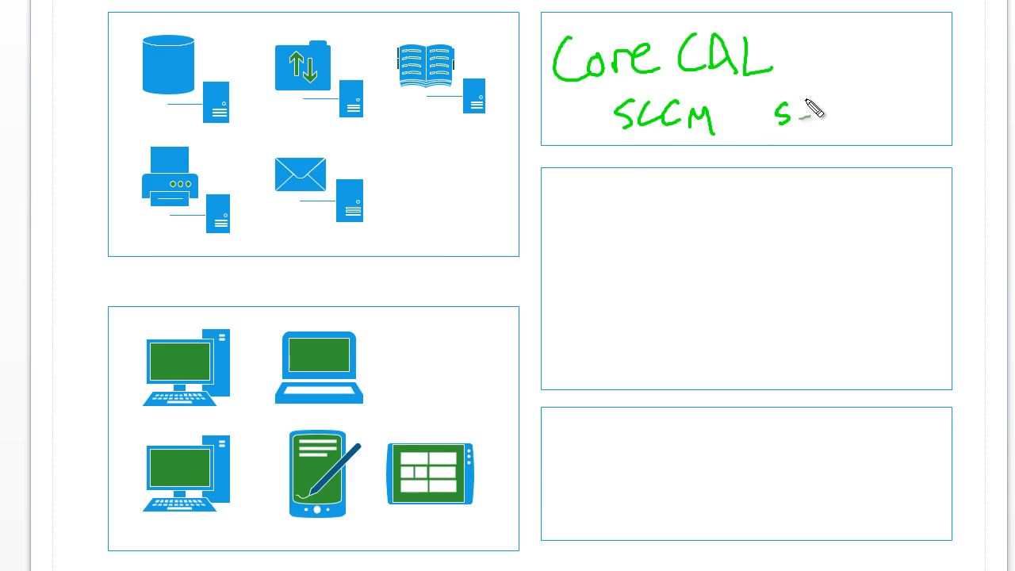
Write SCVM beside SCCM under the Core CAL heading
drag(781, 114, 872, 115)
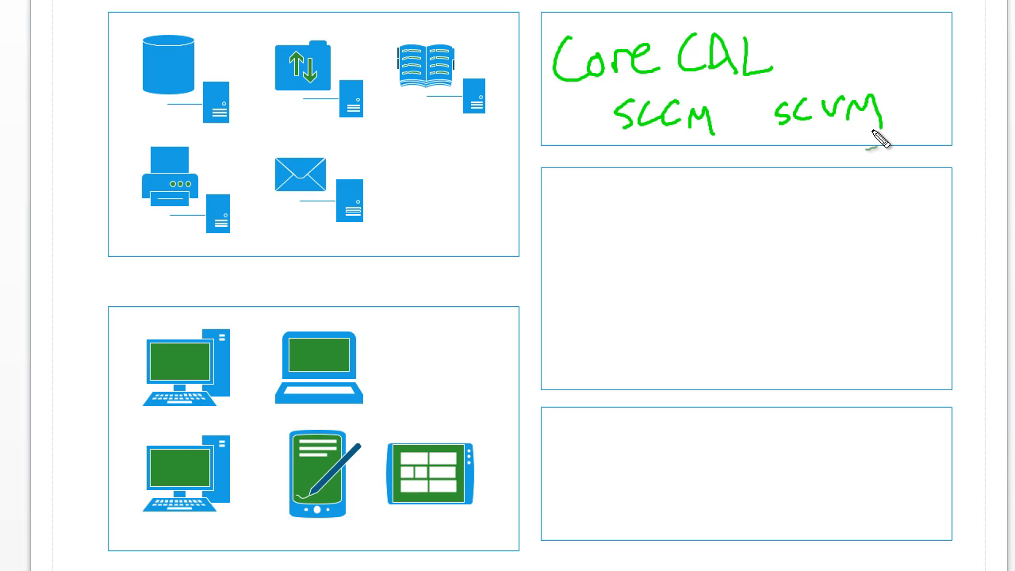